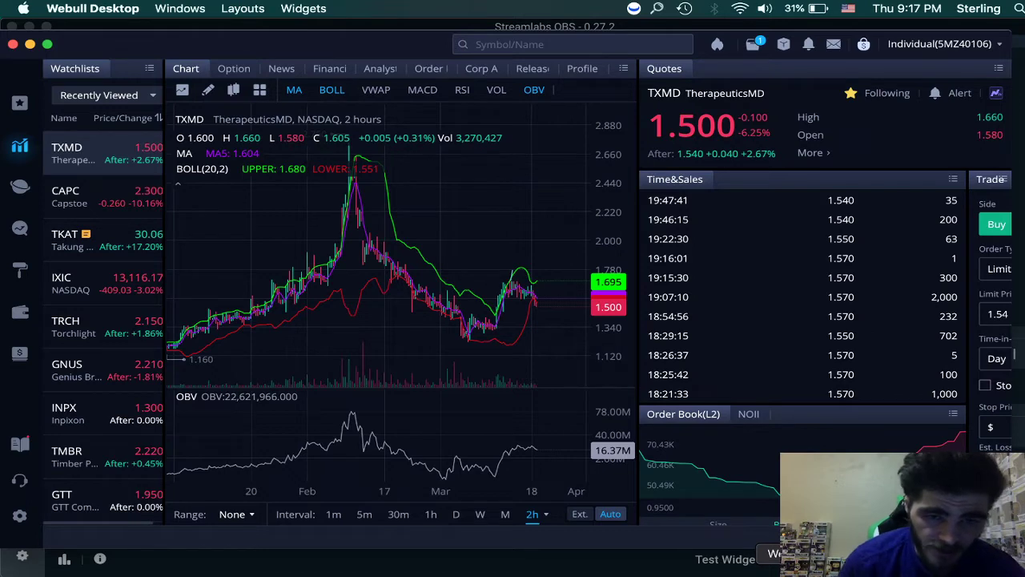
{"action": "mouse_move", "coordinate": [519, 311]}
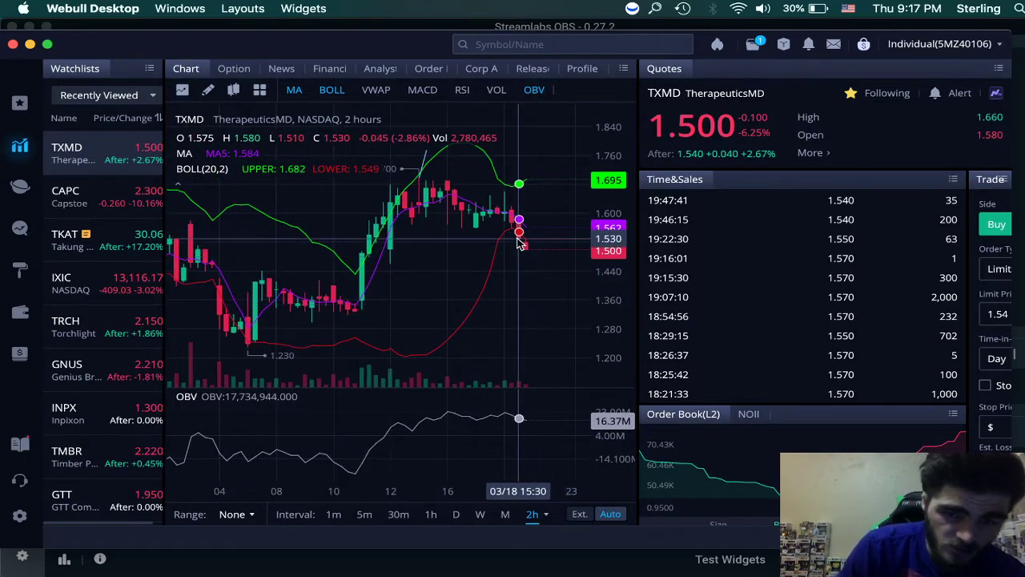
{"action": "mouse_move", "coordinate": [525, 334]}
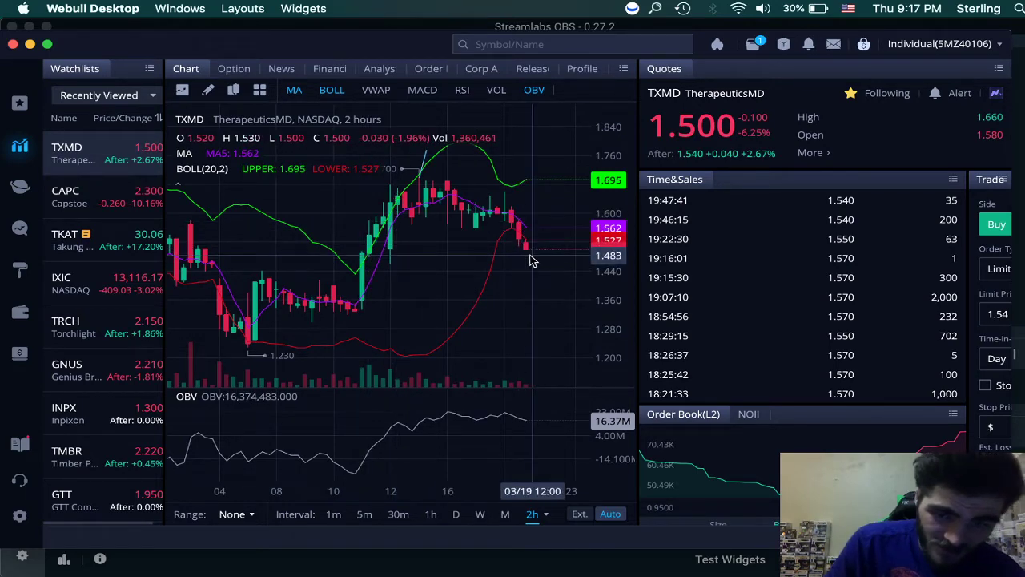
{"action": "mouse_move", "coordinate": [381, 296]}
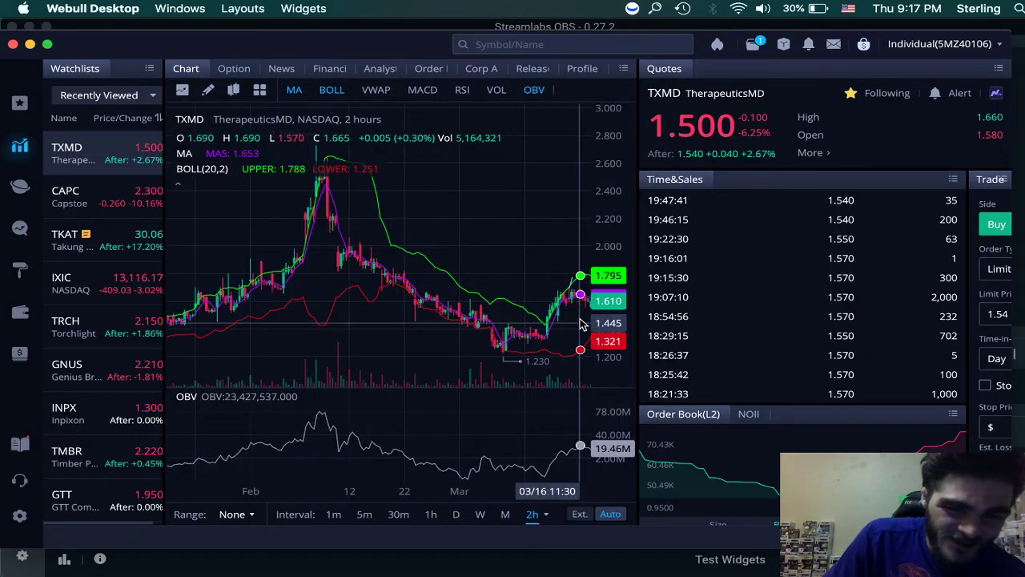
{"action": "mouse_move", "coordinate": [280, 277]}
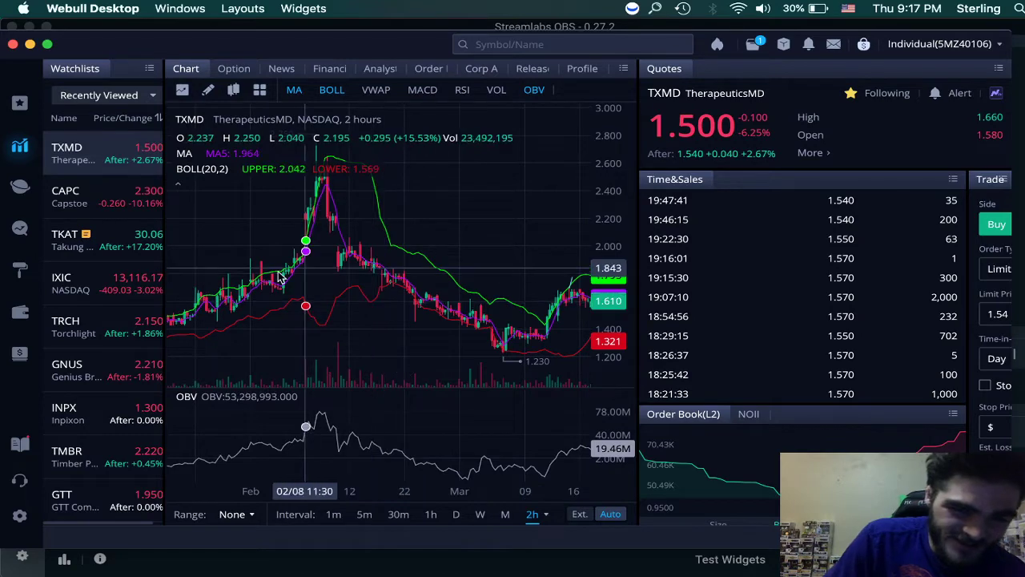
{"action": "mouse_move", "coordinate": [286, 276]}
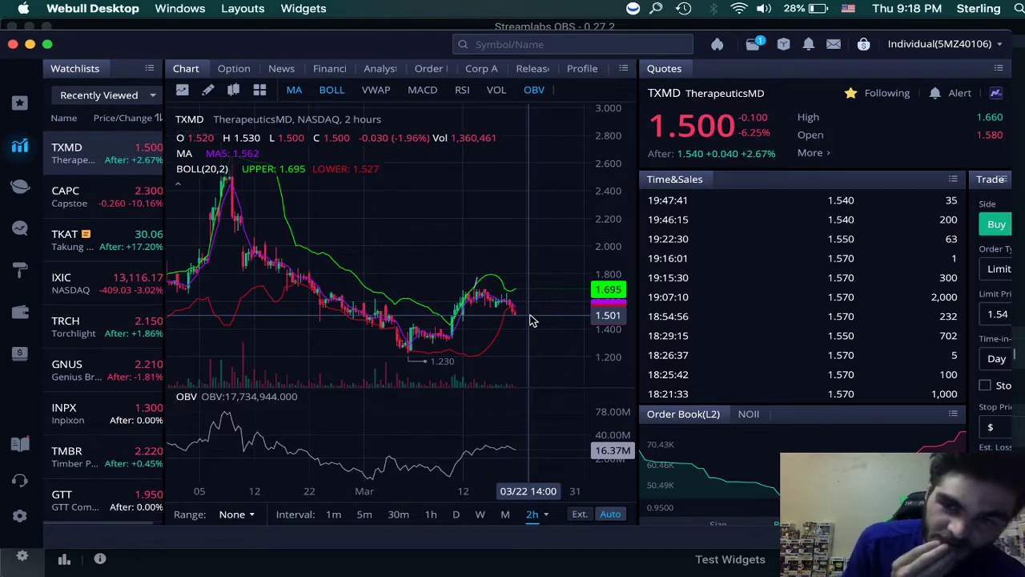
{"action": "mouse_move", "coordinate": [532, 304]}
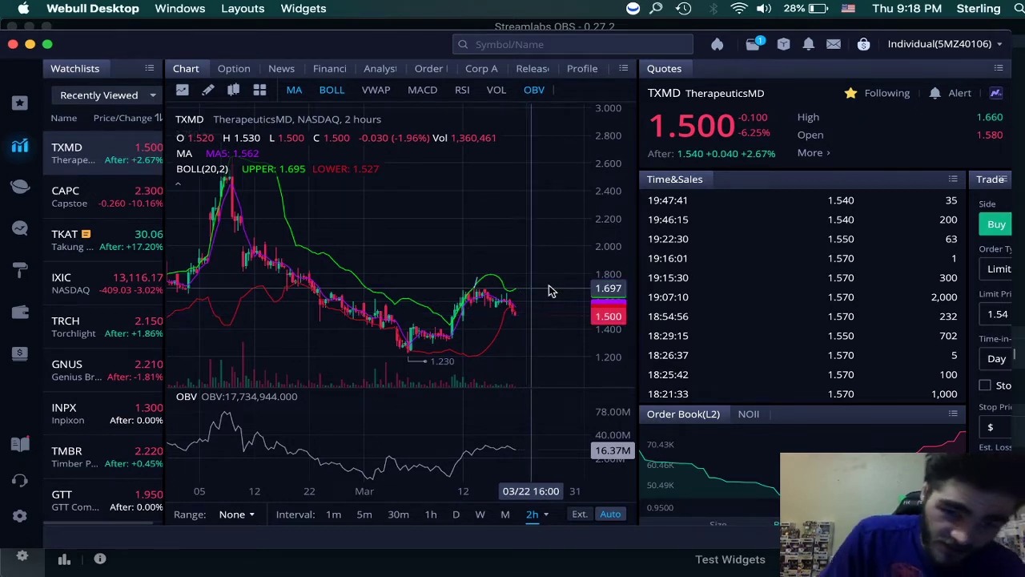
{"action": "mouse_move", "coordinate": [549, 288]}
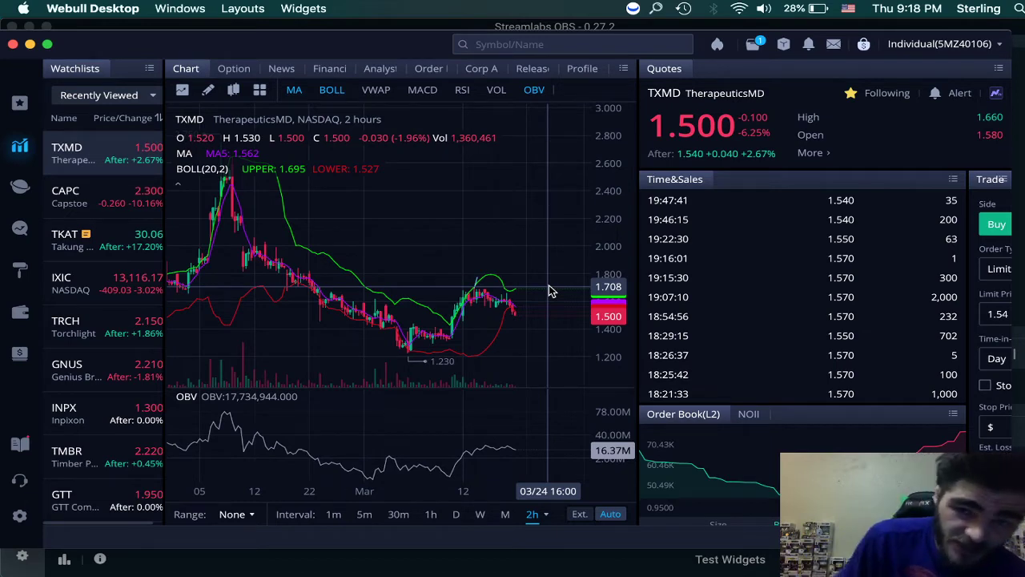
{"action": "mouse_move", "coordinate": [527, 231]}
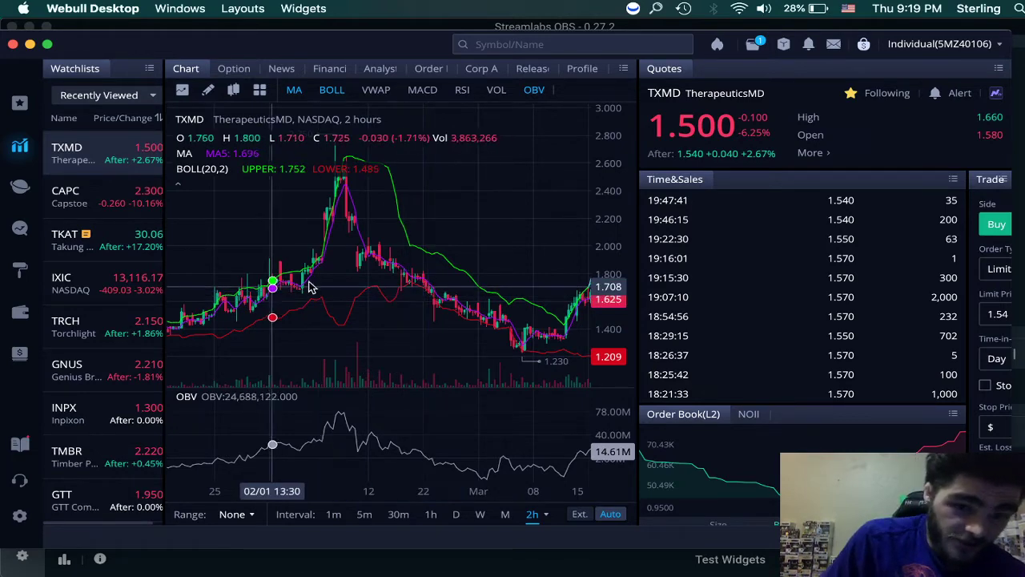
{"action": "mouse_move", "coordinate": [309, 278]}
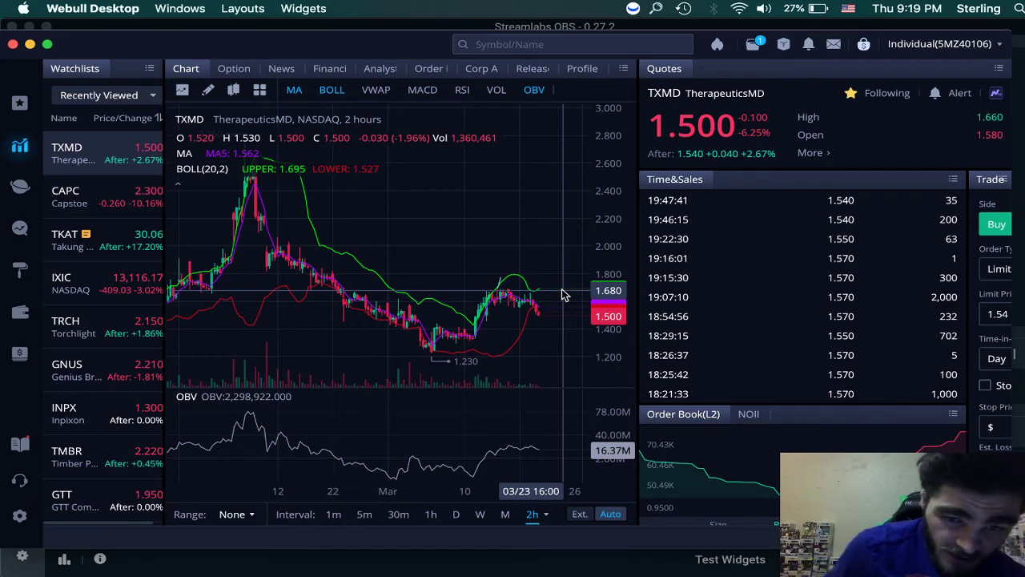
{"action": "mouse_move", "coordinate": [564, 301]}
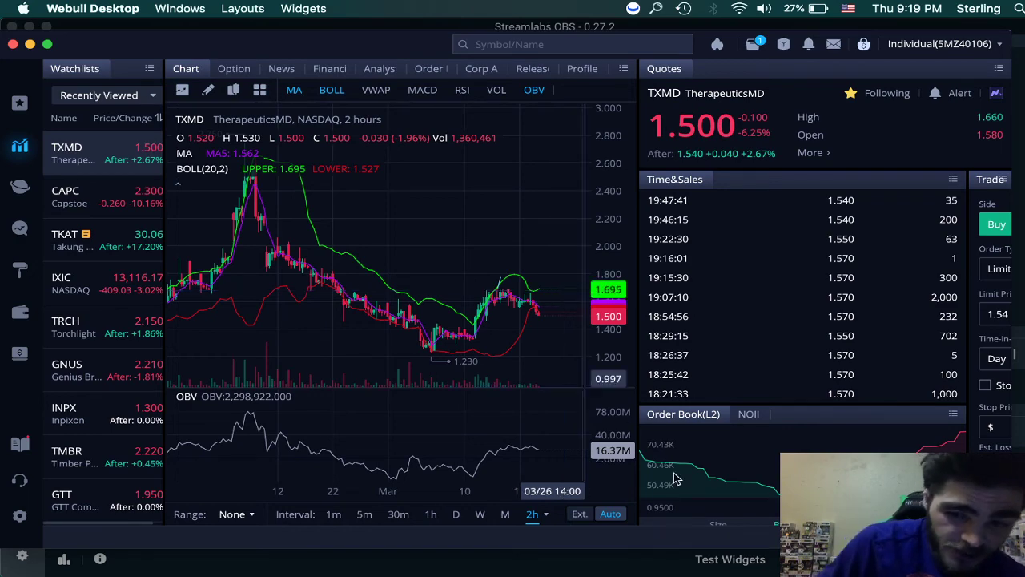